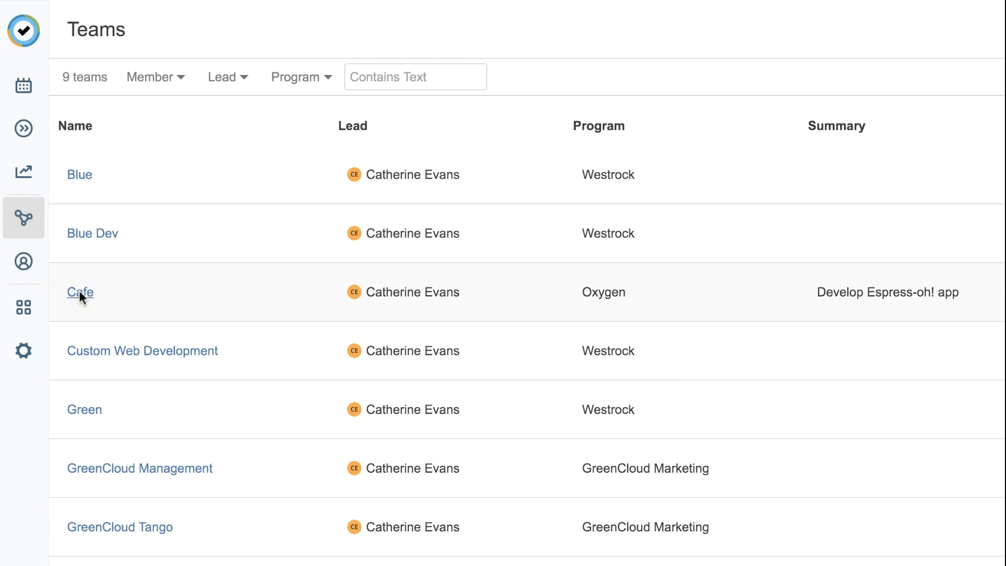
Step: Enter the Cafe team's page from the Teams list and reach its settings
{"action": "left_click", "coordinate": [80, 292]}
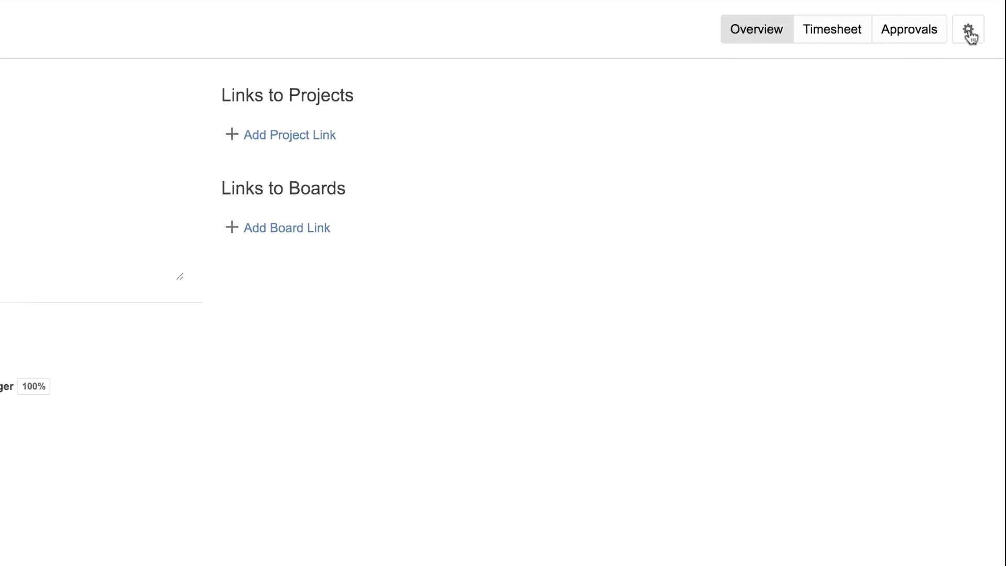
{"action": "left_click", "coordinate": [968, 29]}
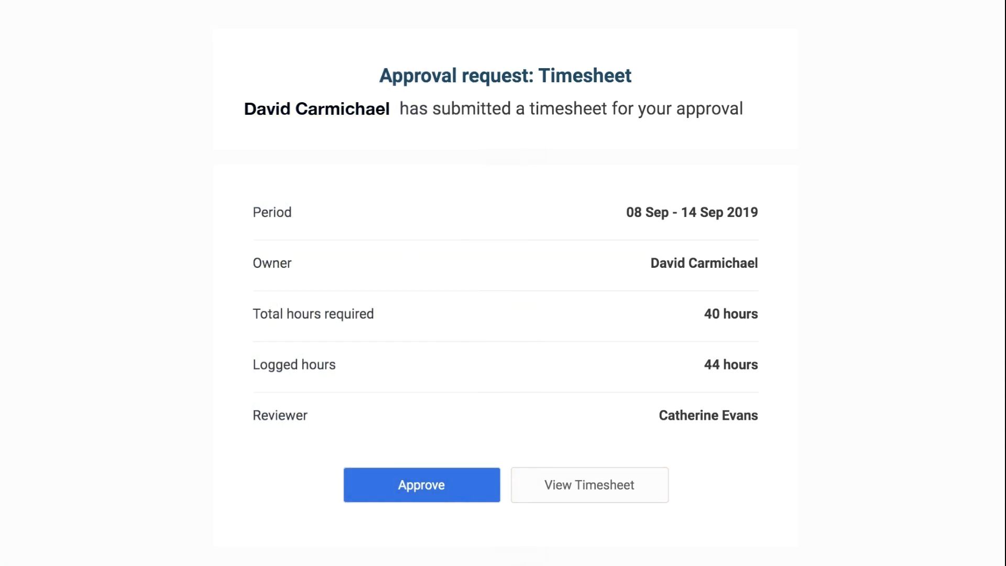
Step: Return to the Cafe team overview showing the CLOUD project and CLOUD board links
{"action": "left_click", "coordinate": [421, 485]}
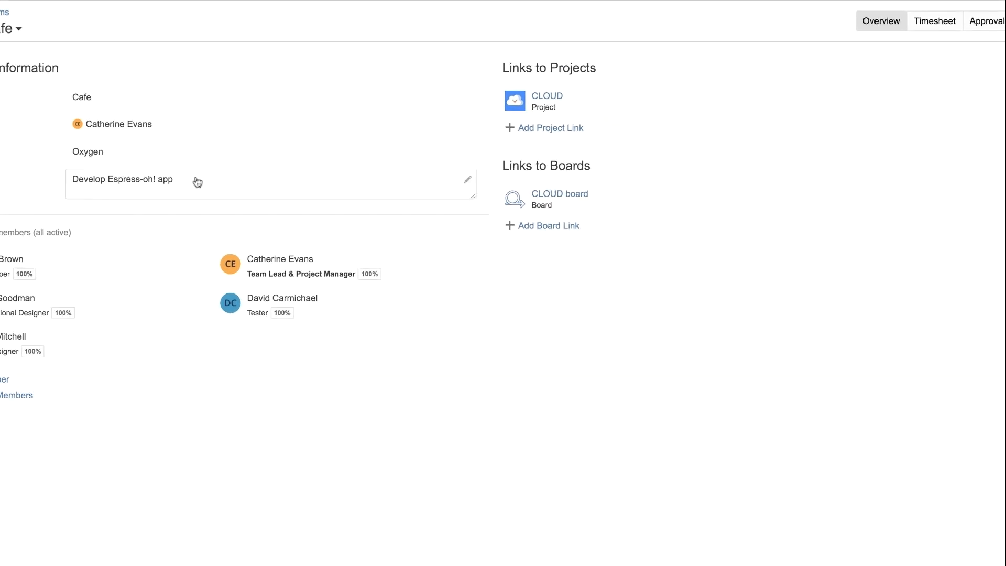
{"action": "left_click", "coordinate": [908, 30]}
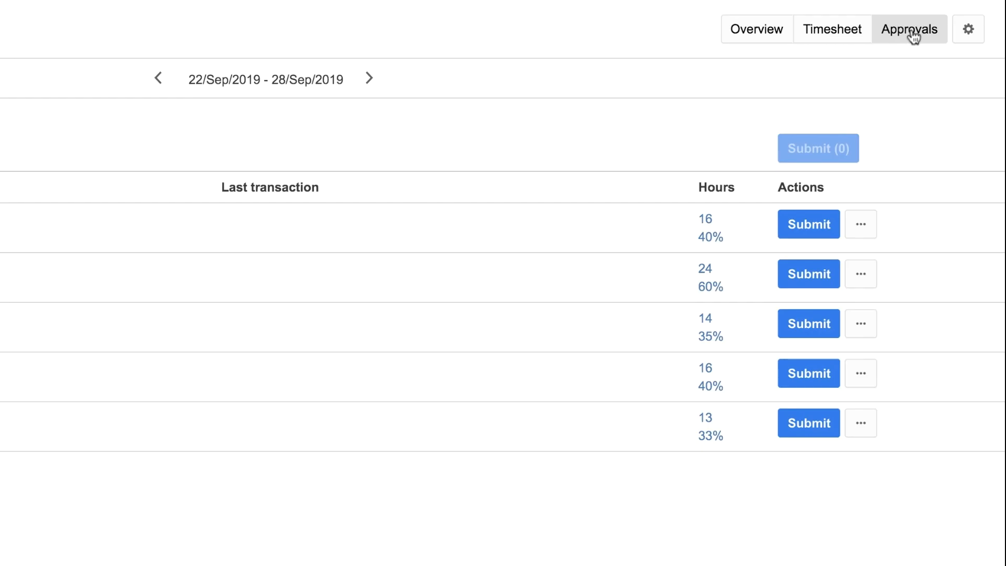
{"action": "left_click", "coordinate": [908, 29]}
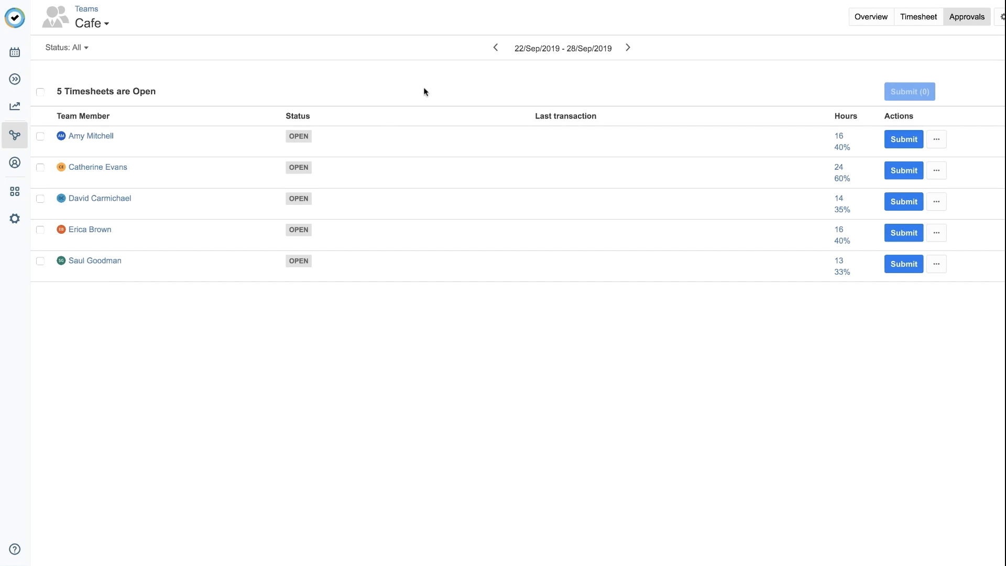
{"action": "left_click", "coordinate": [495, 47]}
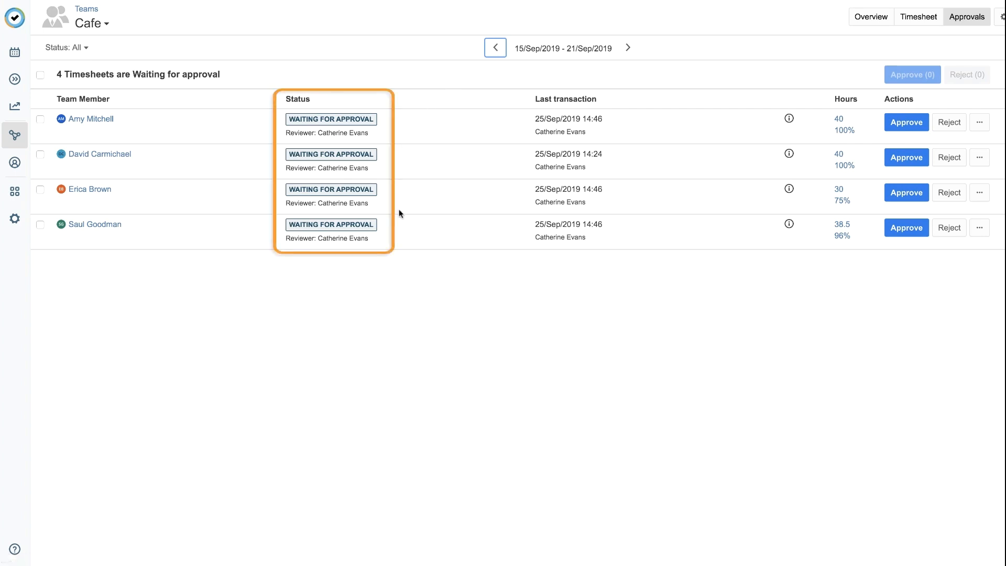
{"action": "mouse_move", "coordinate": [399, 125]}
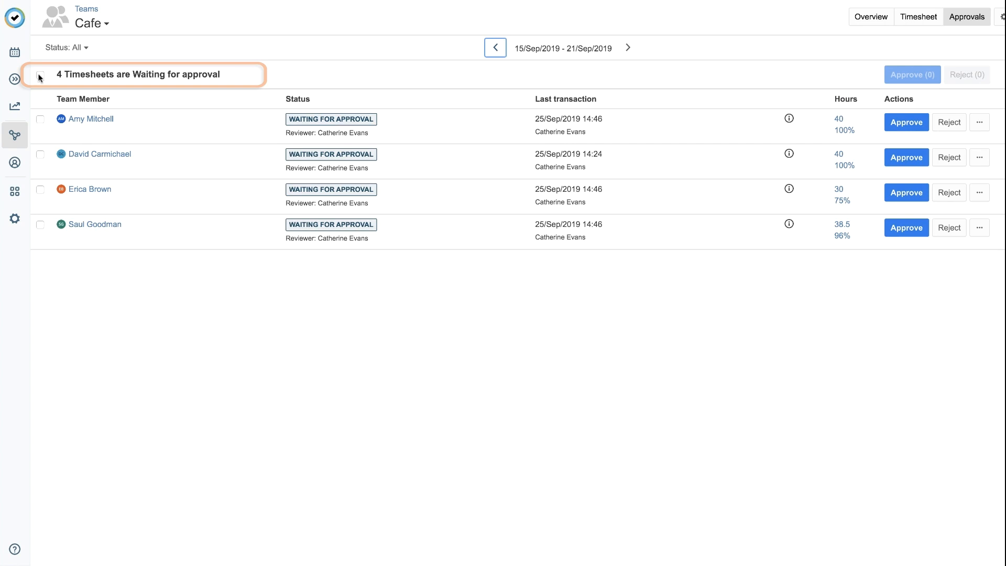
{"action": "left_click", "coordinate": [40, 78]}
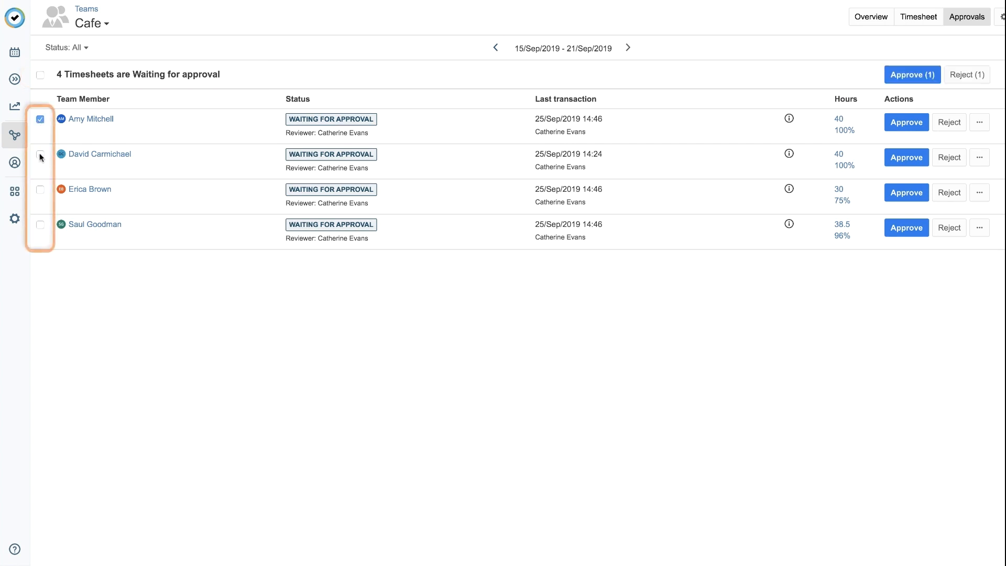
Step: Approve Amy's, David's and Saul's timesheets with the comment 'Nice job, guys!'
{"action": "left_click", "coordinate": [40, 224]}
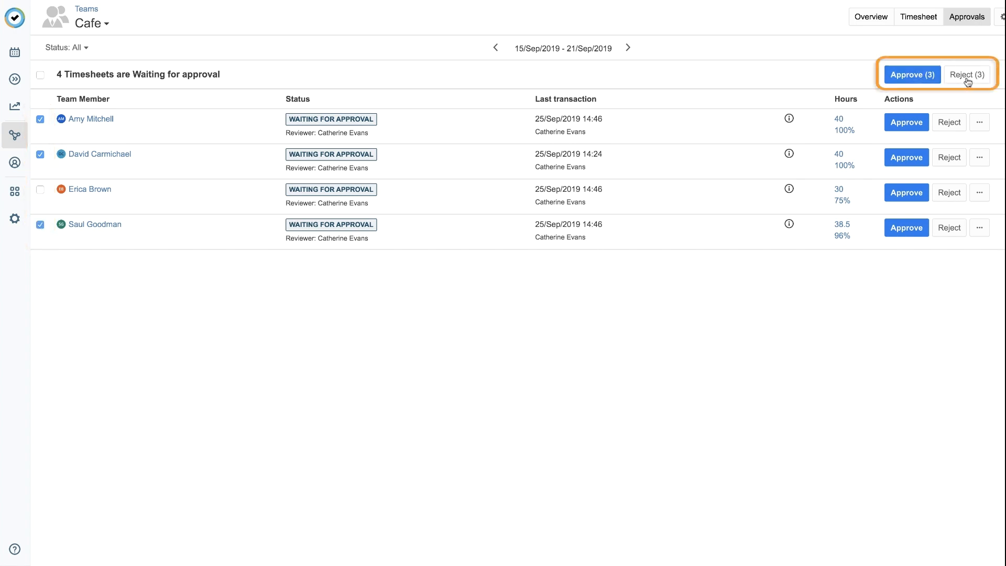
{"action": "left_click", "coordinate": [912, 74]}
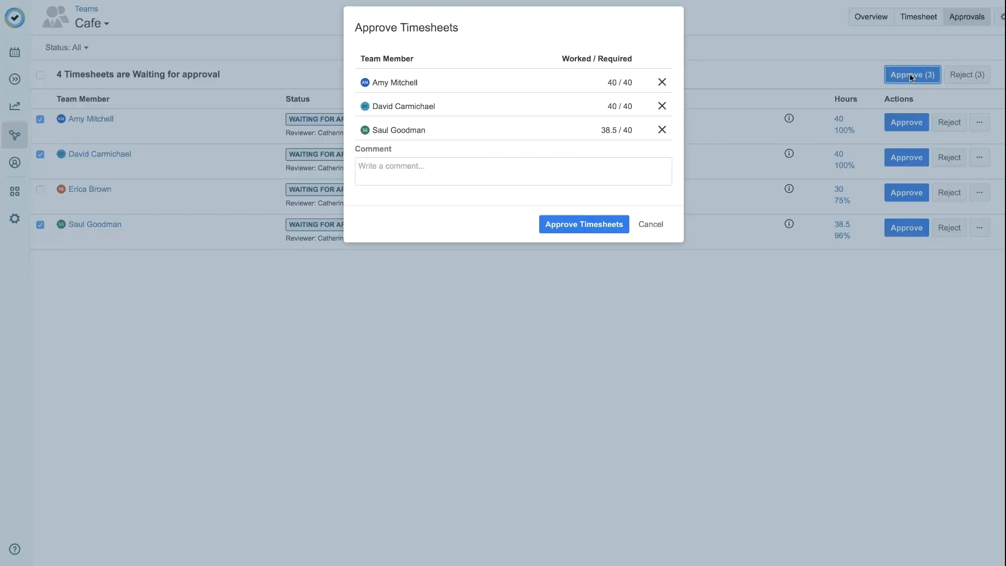
{"action": "type", "text": "Nice"}
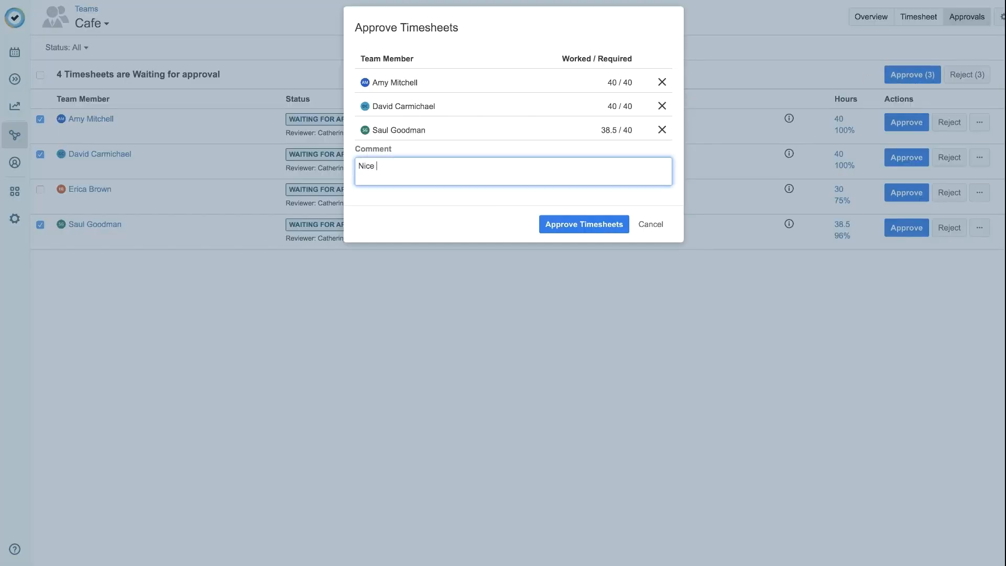
{"action": "type", "text": "job, guys!"}
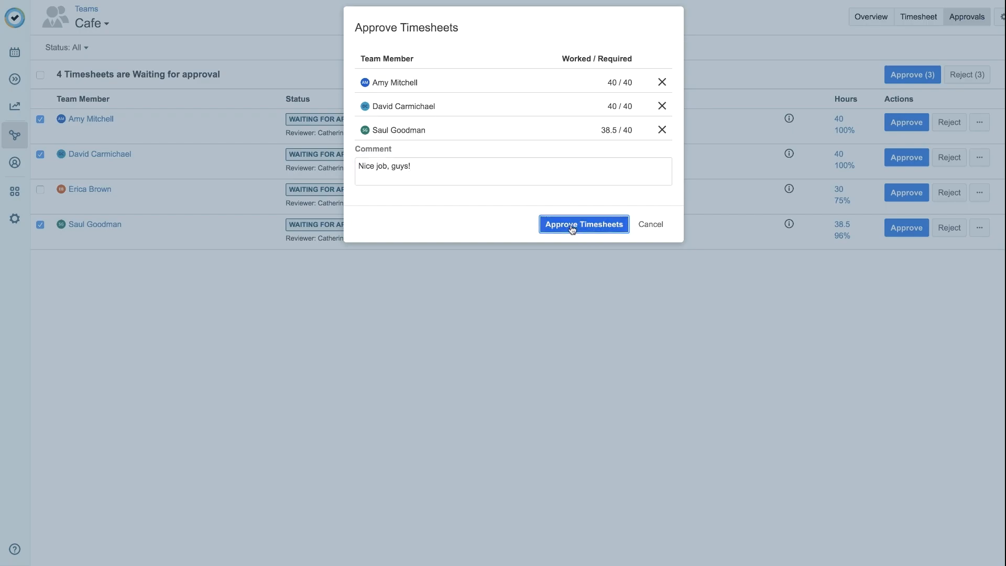
{"action": "left_click", "coordinate": [583, 225]}
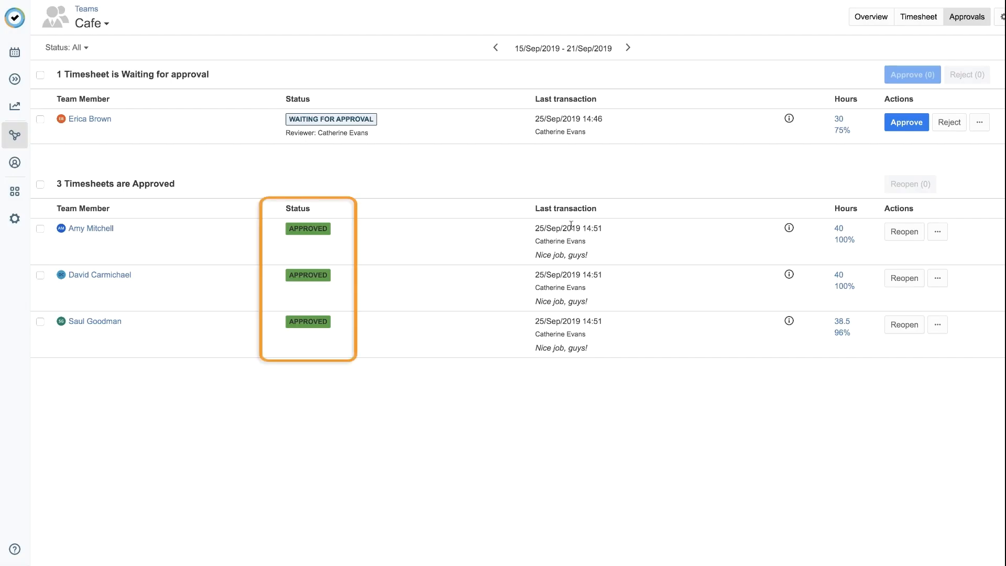
{"action": "mouse_move", "coordinate": [625, 190]}
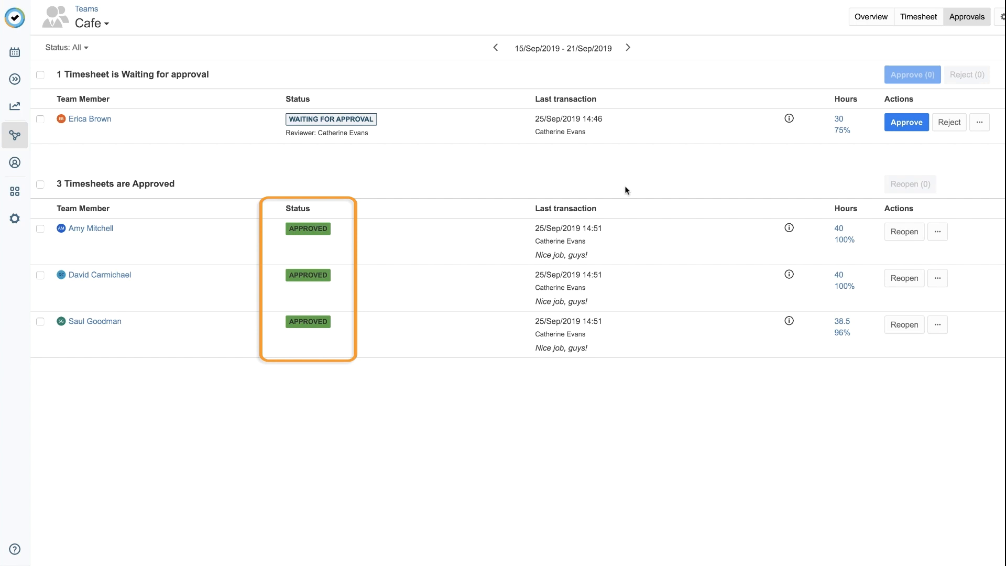
{"action": "mouse_move", "coordinate": [906, 122]}
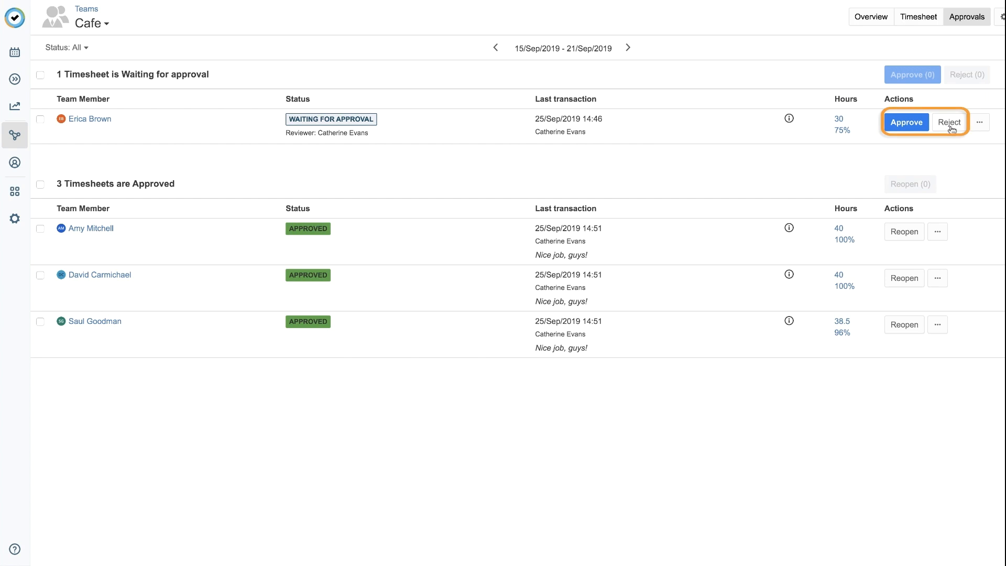
{"action": "mouse_move", "coordinate": [951, 124]}
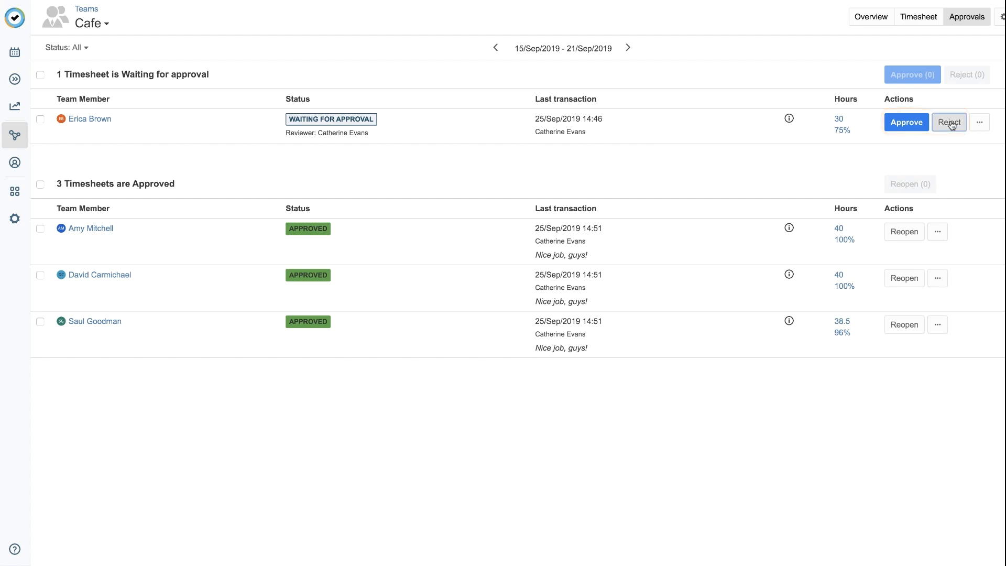
{"action": "left_click", "coordinate": [949, 121]}
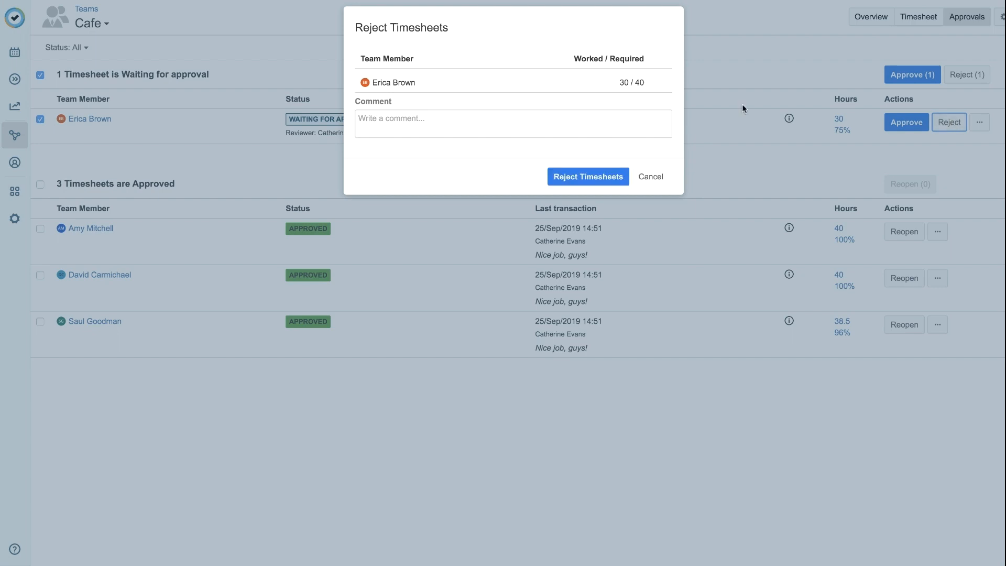
{"action": "type", "text": "You're missing a few hour"}
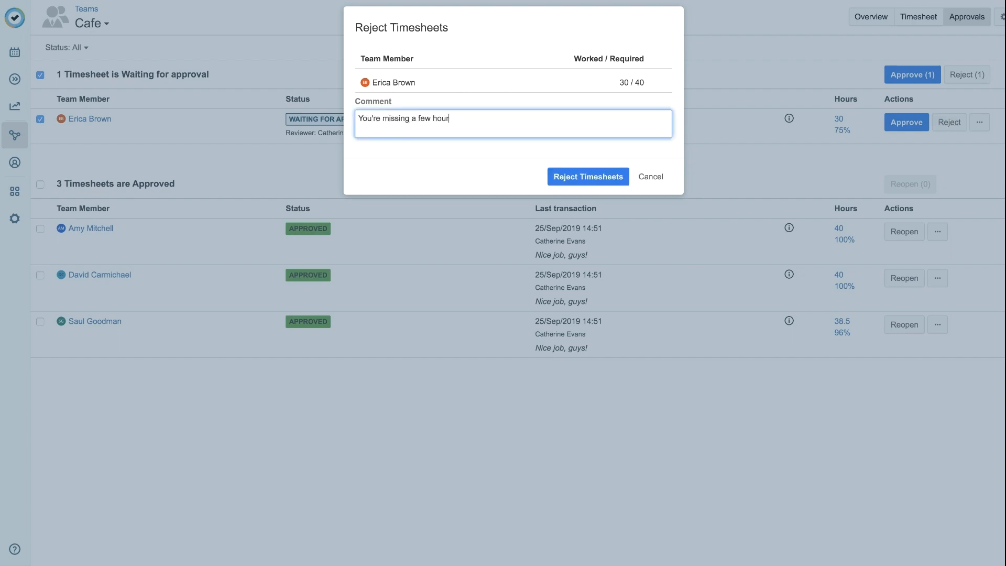
{"action": "type", "text": "s!"}
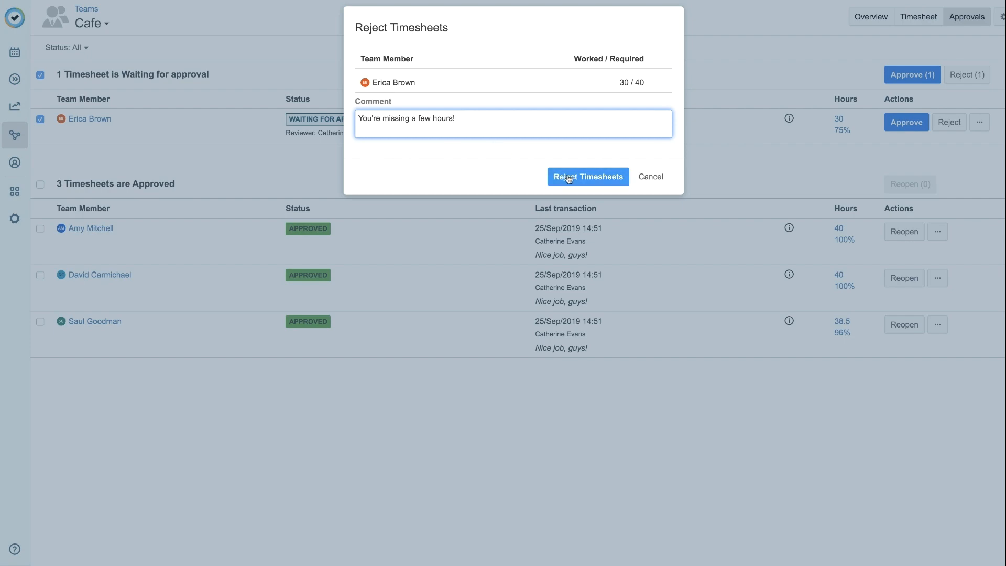
{"action": "left_click", "coordinate": [586, 176]}
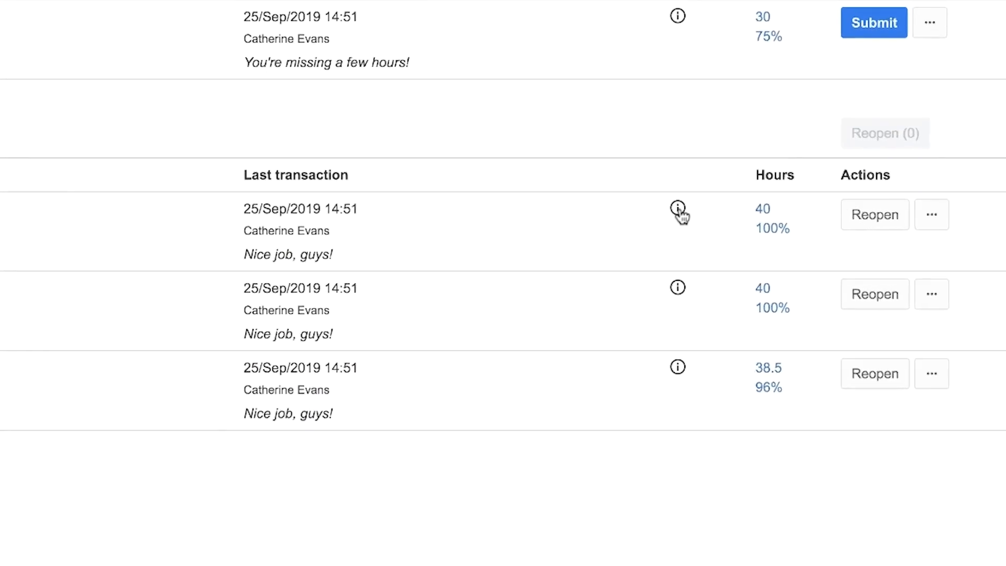
Step: View the first approved timesheet's approval log, then its More actions menu
{"action": "left_click", "coordinate": [678, 208]}
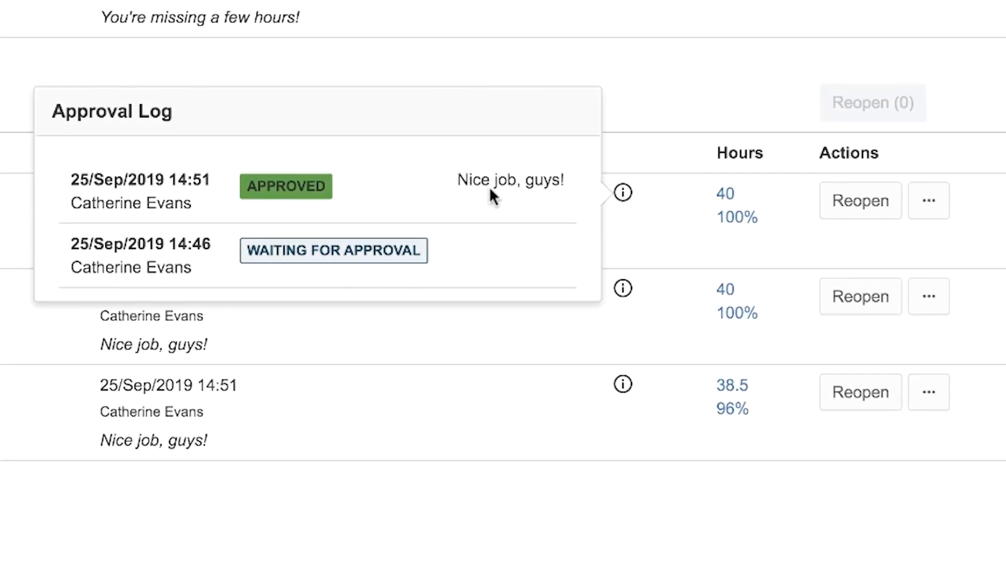
{"action": "mouse_move", "coordinate": [481, 249]}
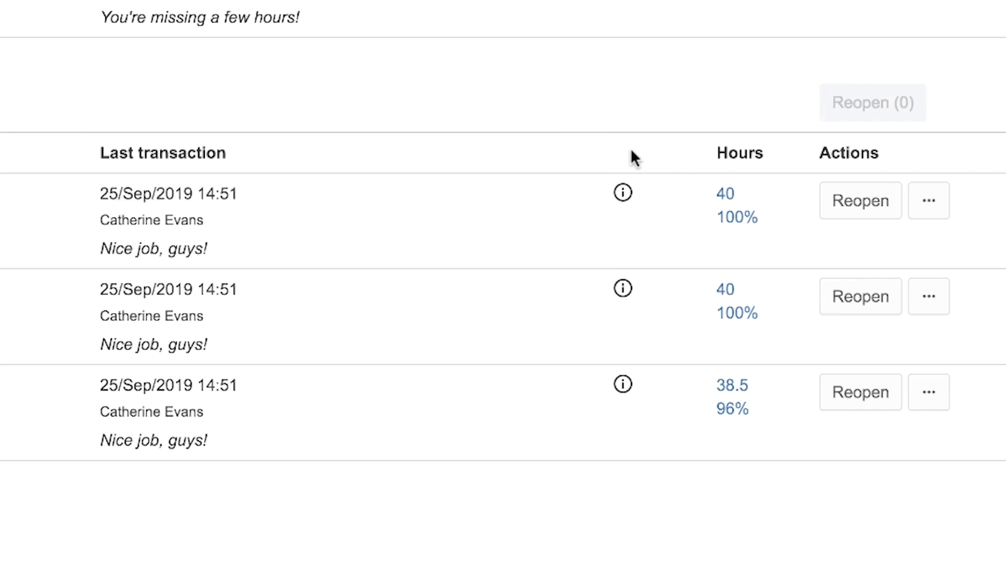
{"action": "mouse_move", "coordinate": [858, 211]}
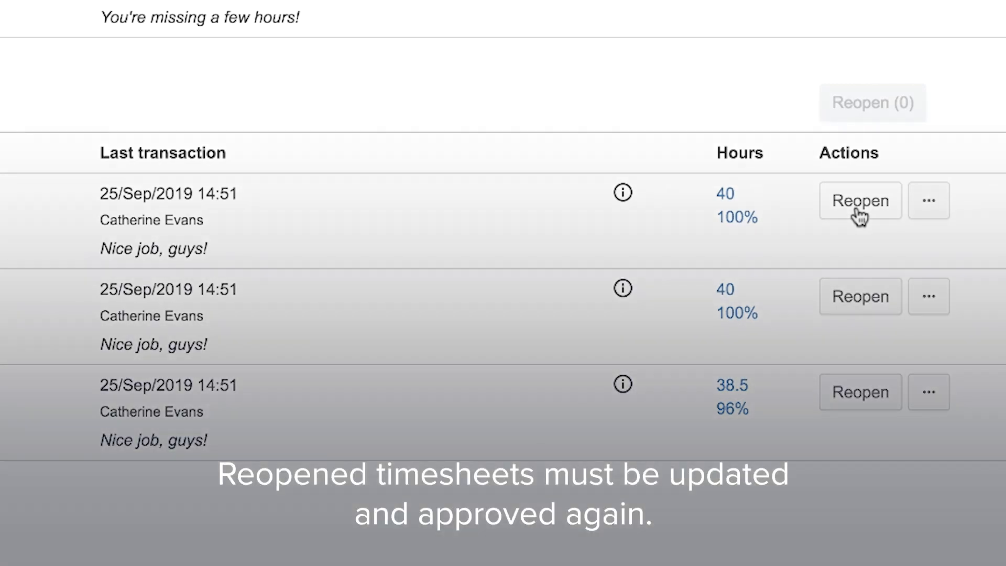
{"action": "left_click", "coordinate": [928, 200]}
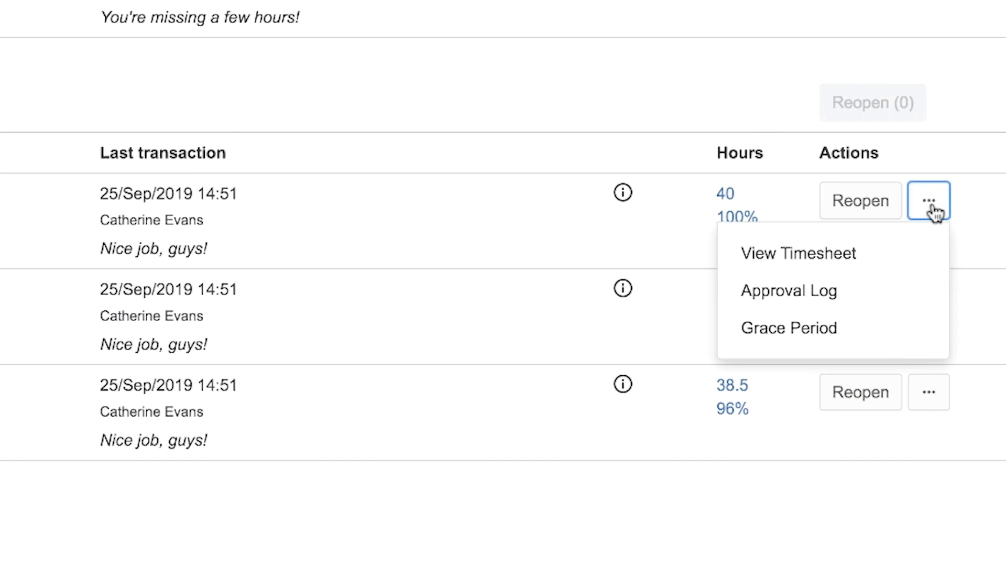